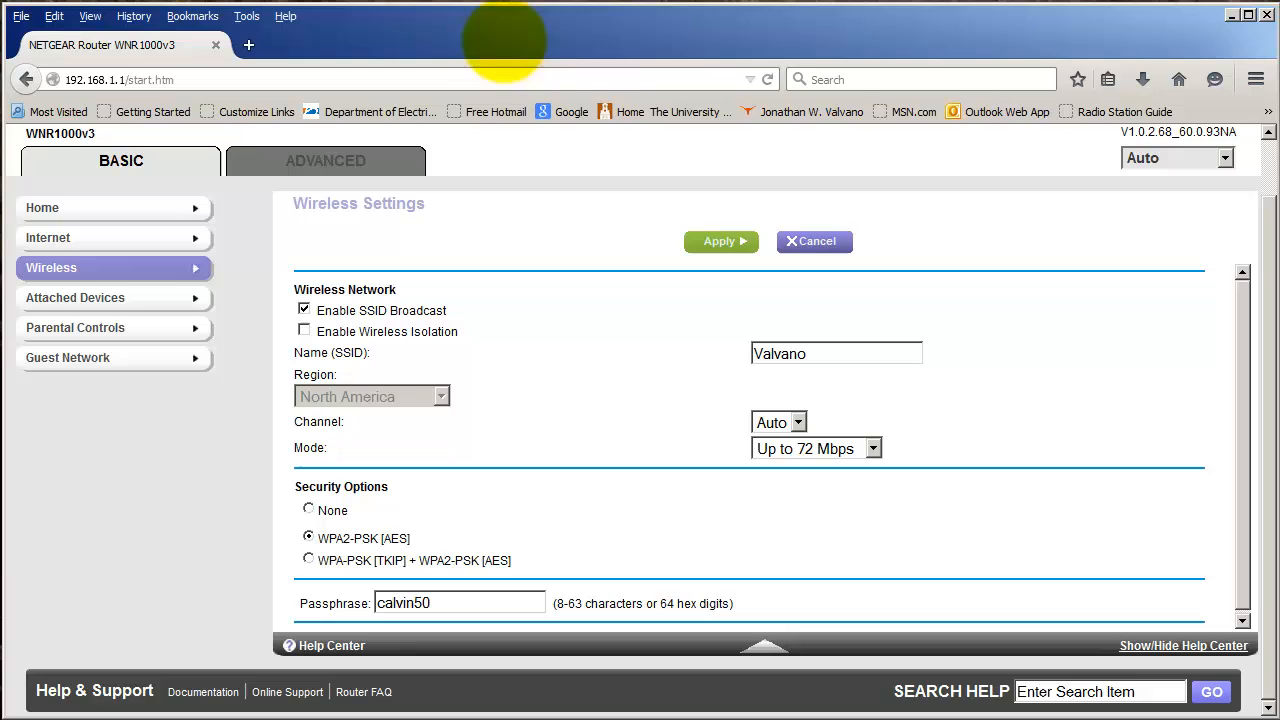
pyautogui.moveTo(571, 111)
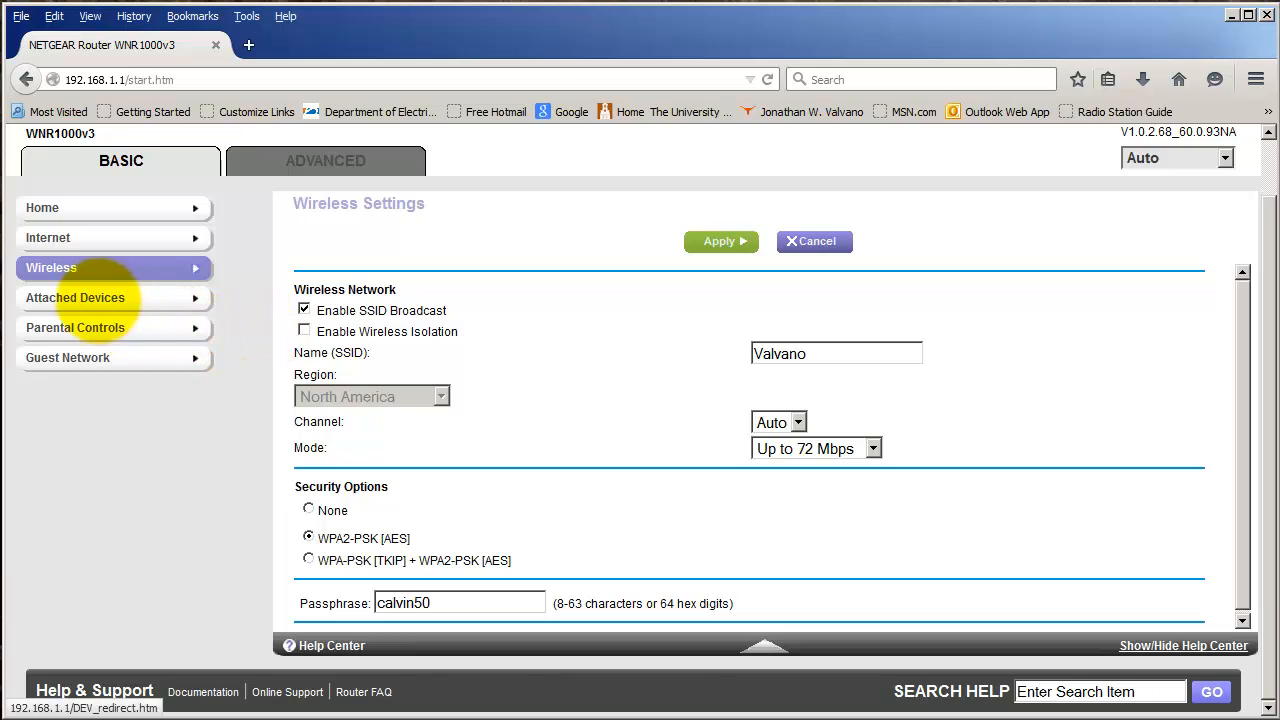
# Show the Attached Devices list with wired PC VALVANO-HP at 192.168.1.2.
pyautogui.click(75, 297)
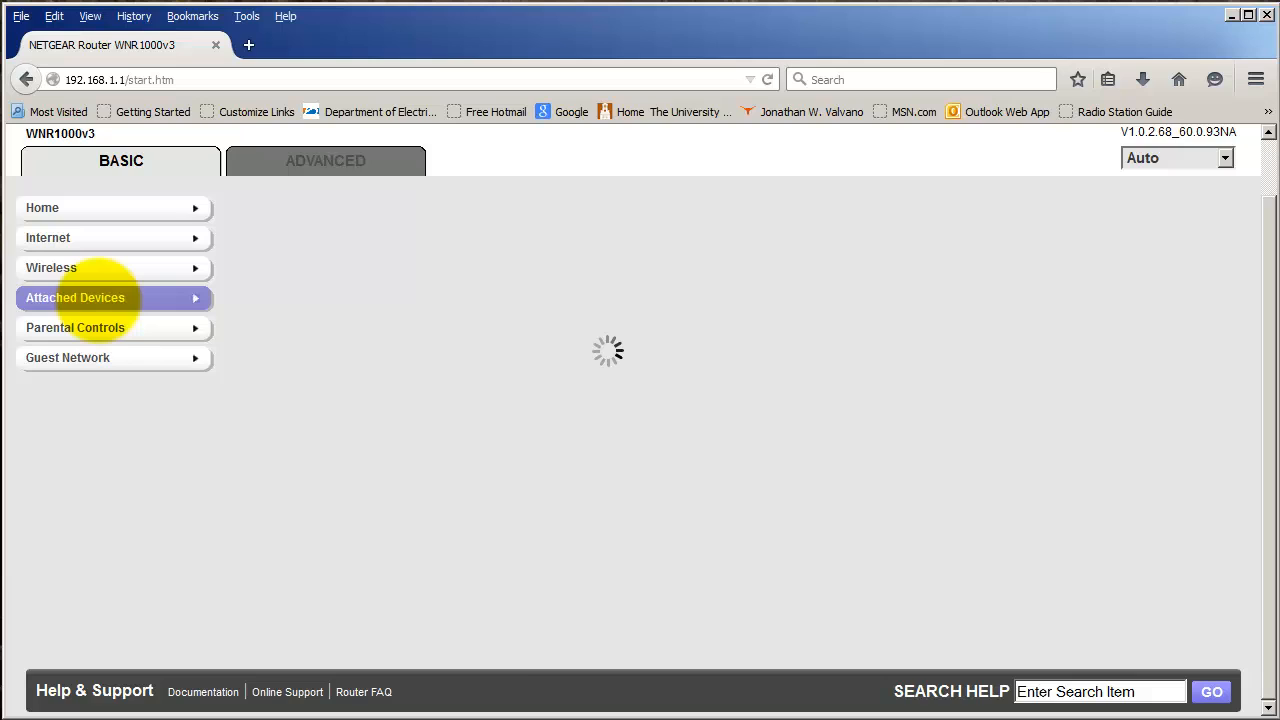
pyautogui.click(75, 297)
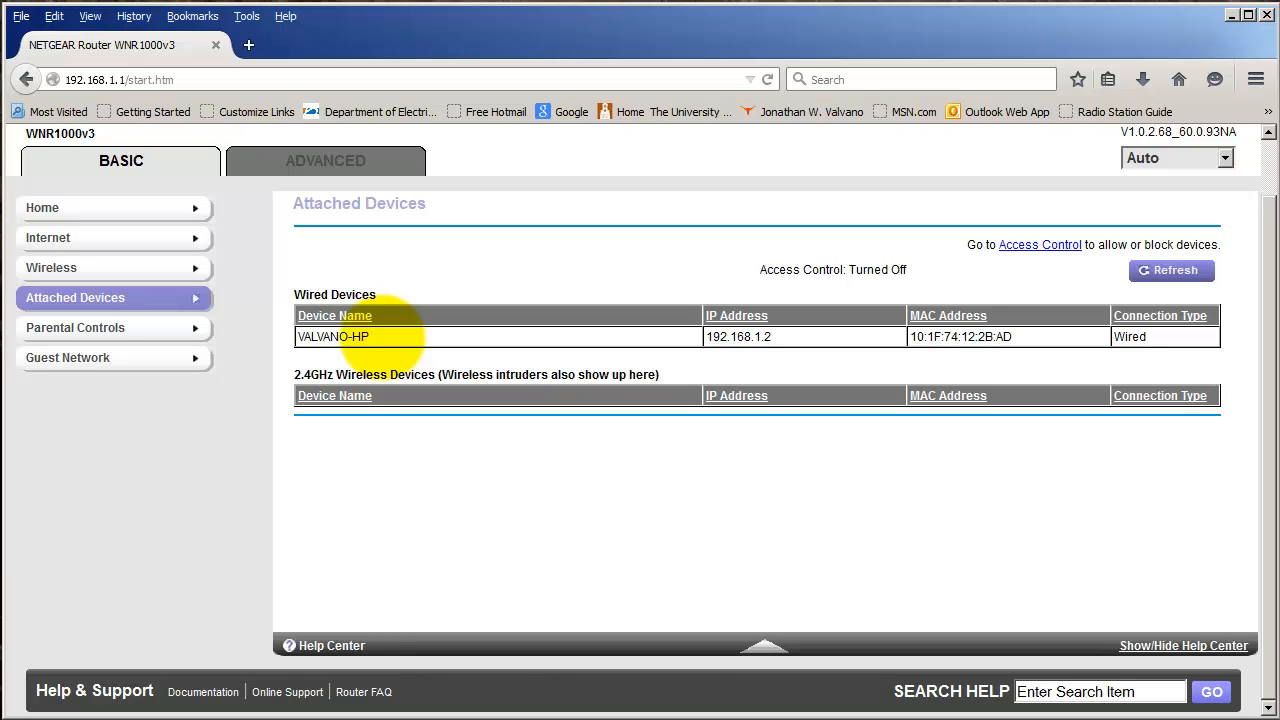
pyautogui.moveTo(1250, 336)
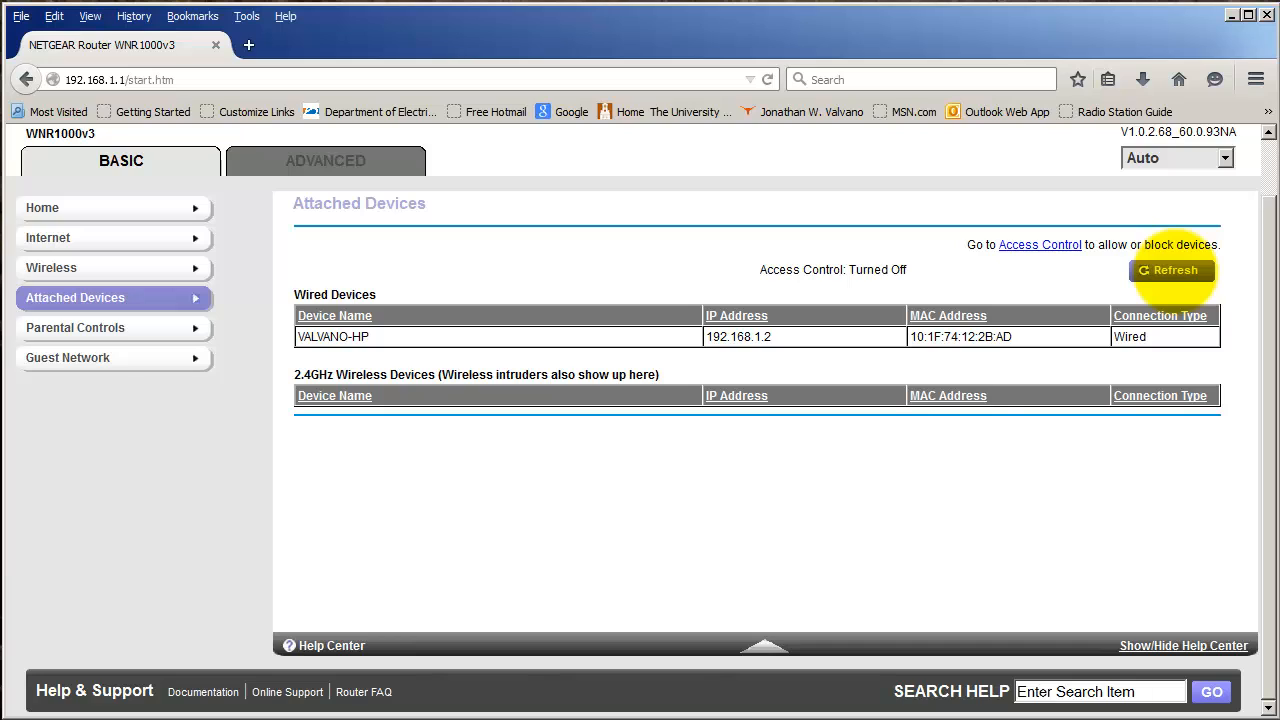
# Refresh the list to reveal wireless device 192.168.1.3, MAC 78:A5:04:0F:61:20.
pyautogui.click(1171, 270)
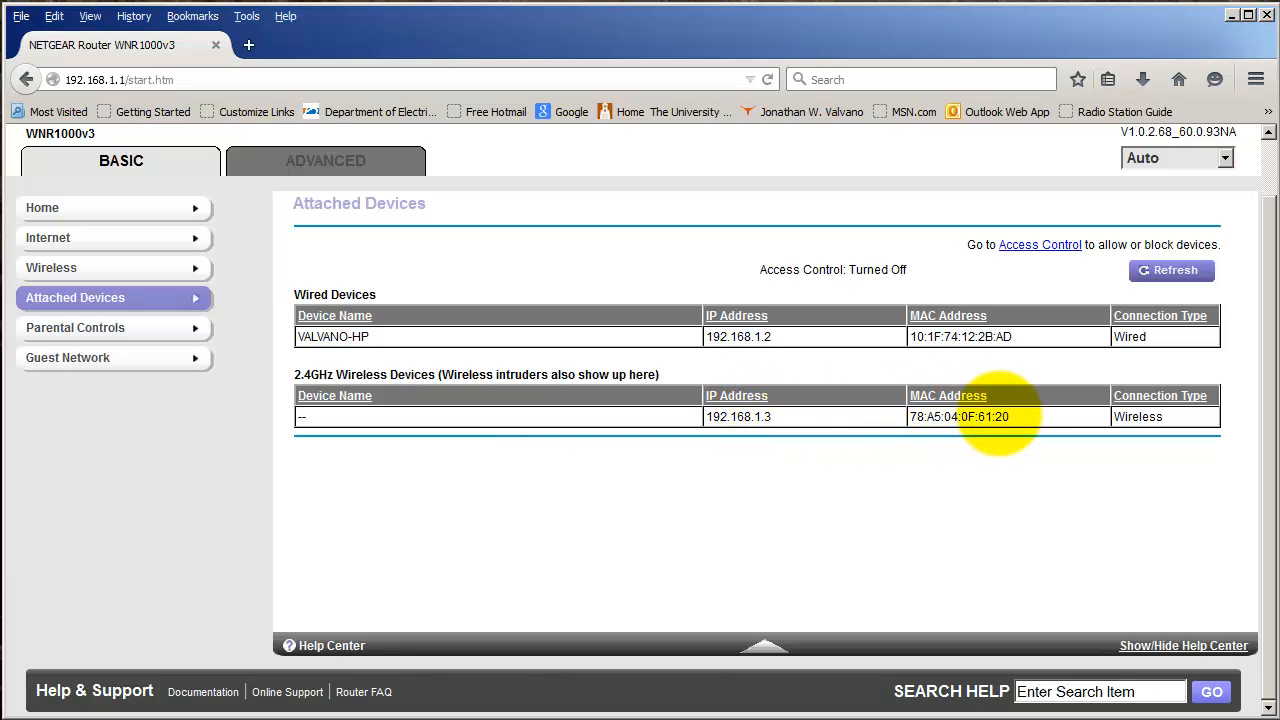
pyautogui.moveTo(1020, 416)
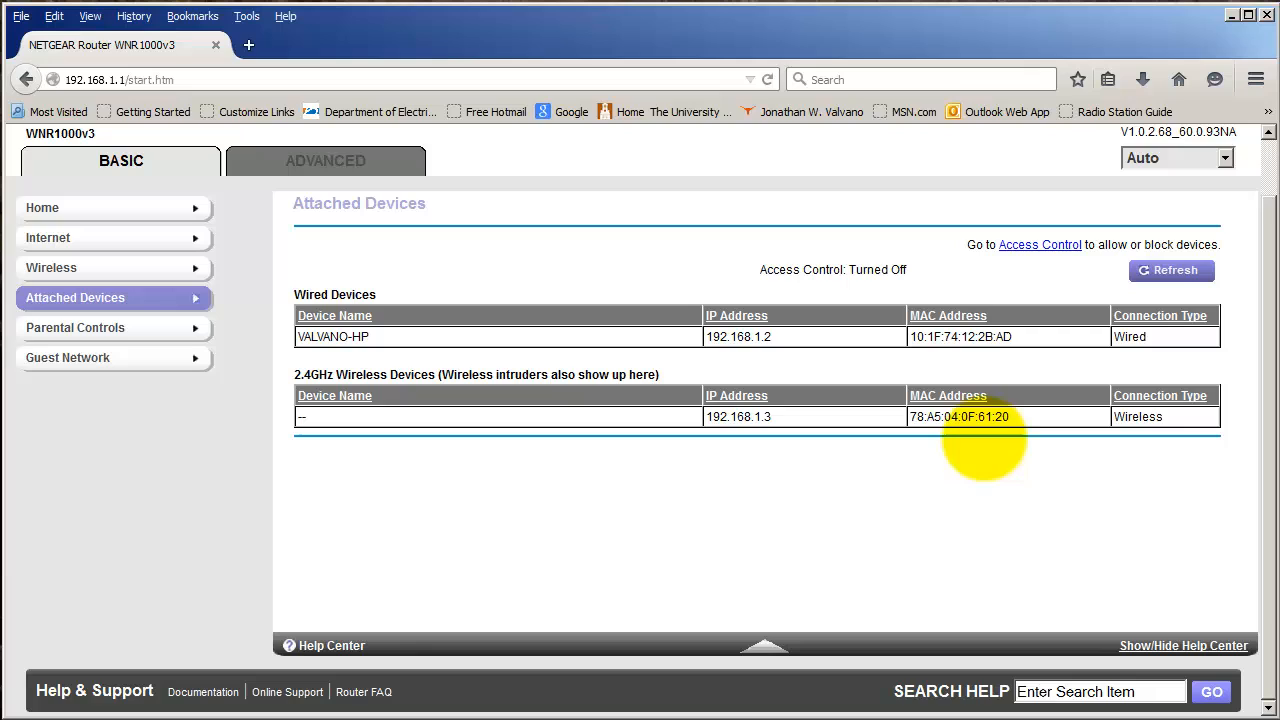
pyautogui.moveTo(868, 452)
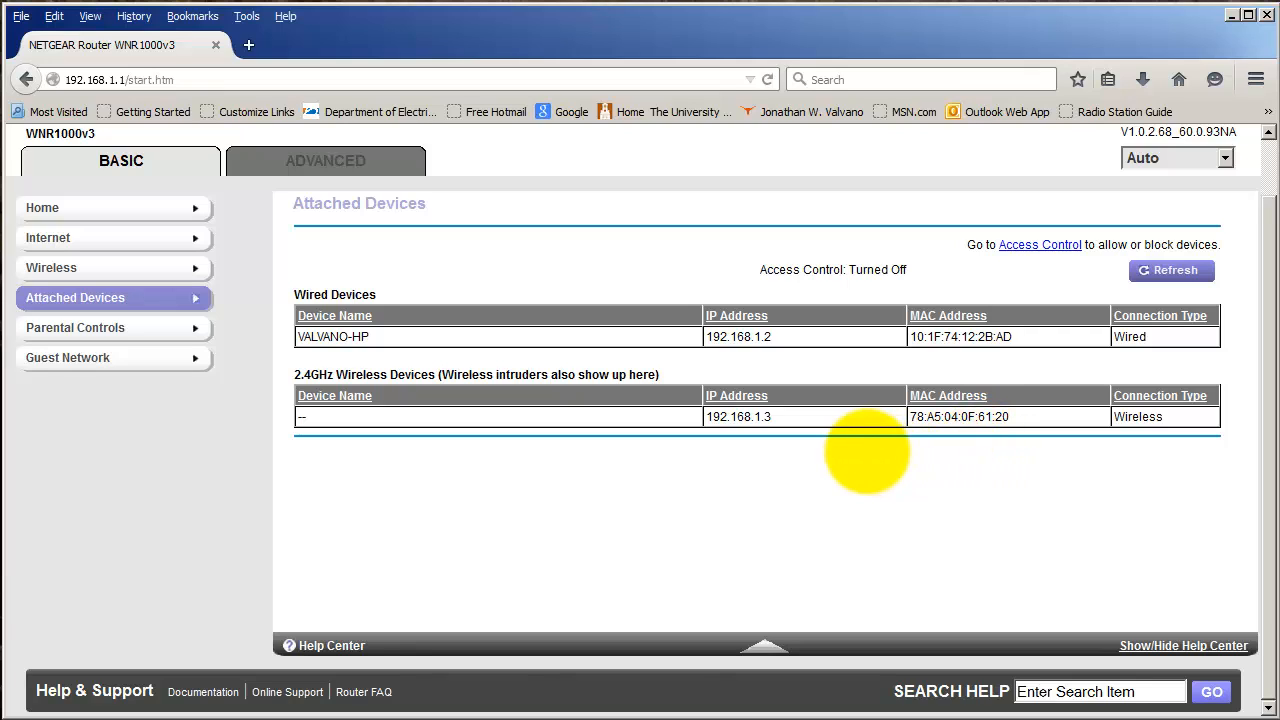
pyautogui.moveTo(610, 445)
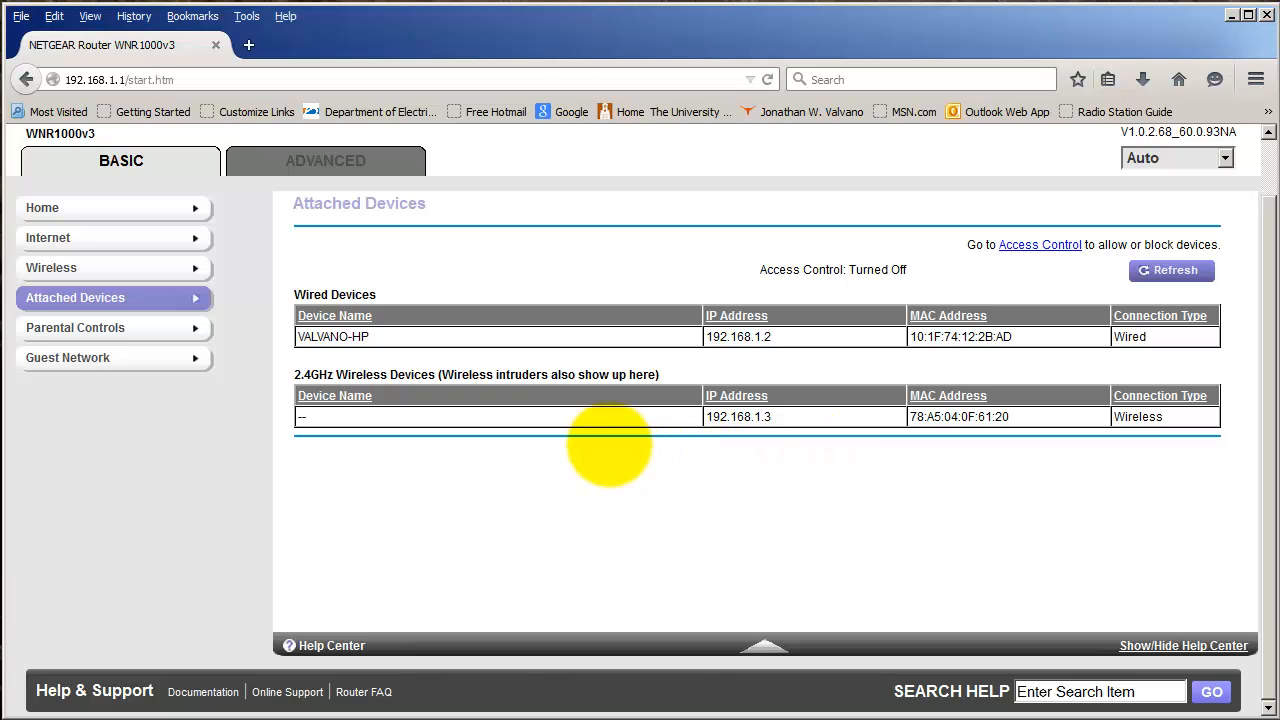
pyautogui.moveTo(705, 435)
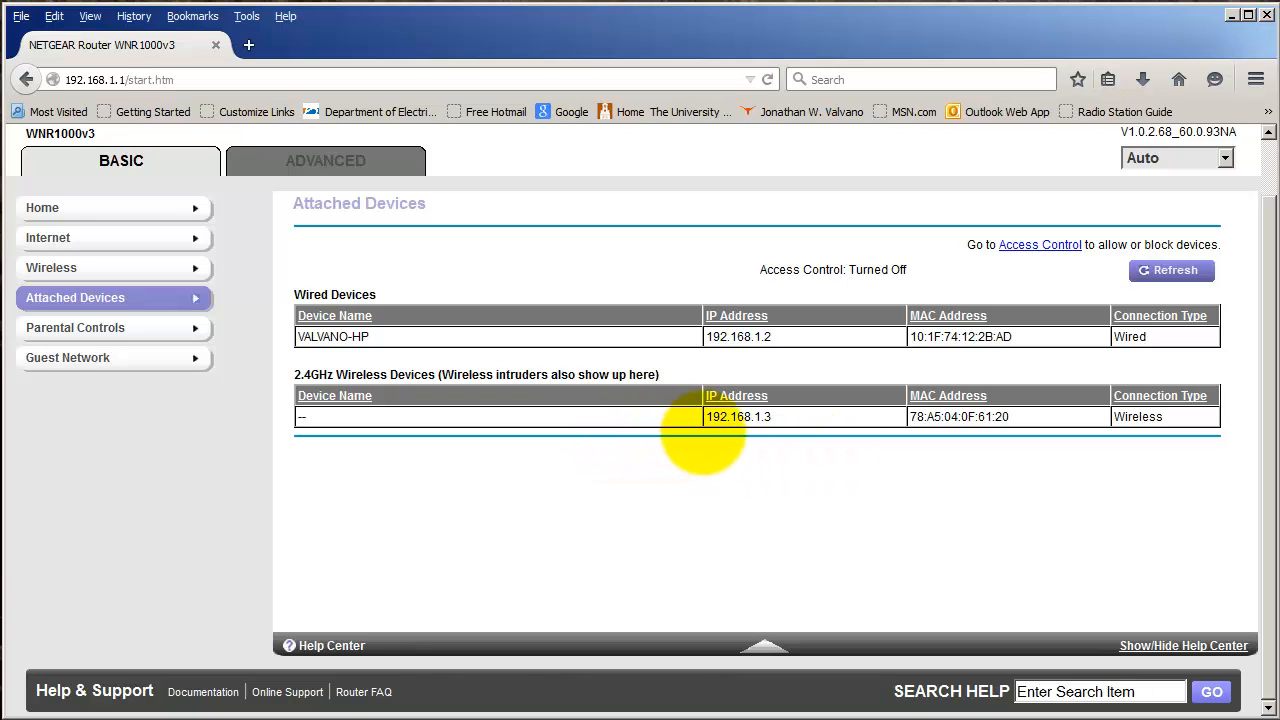
pyautogui.moveTo(595, 425)
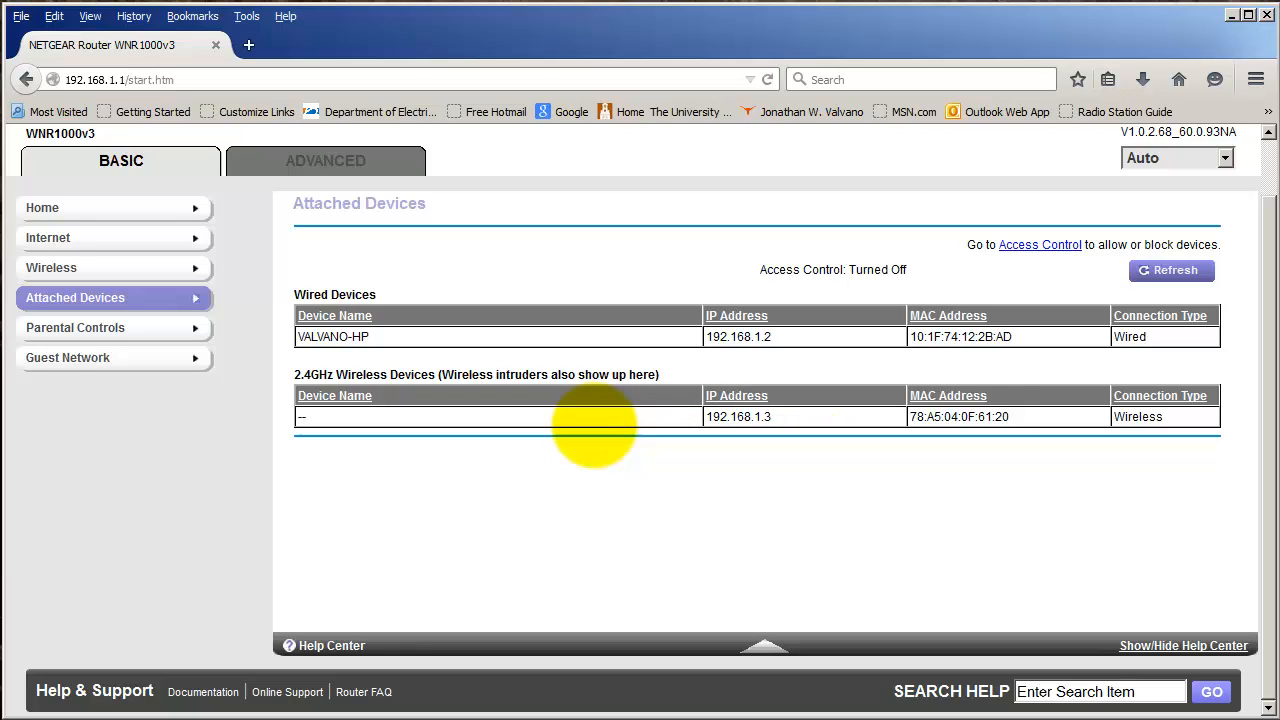